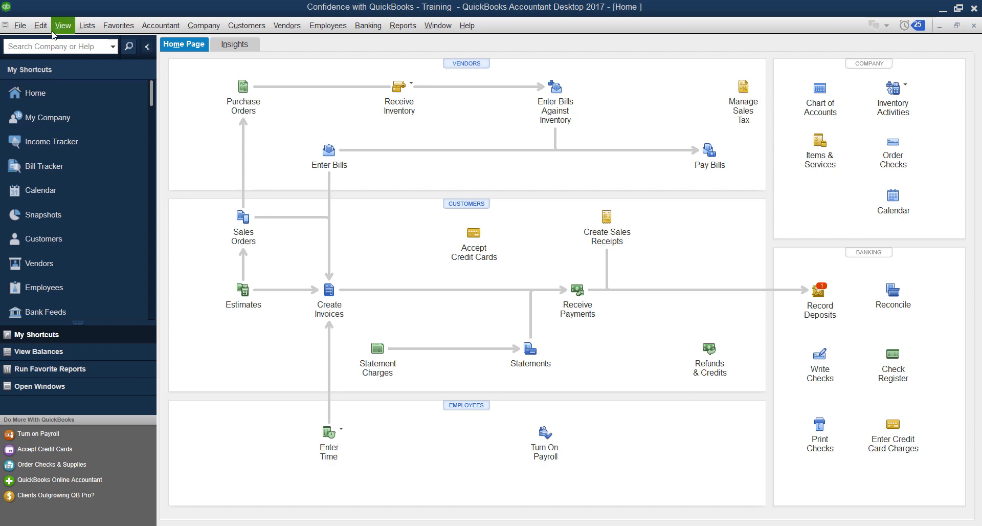
Open the Preferences window from the Edit menu, landing on General personal preferences.
click(40, 25)
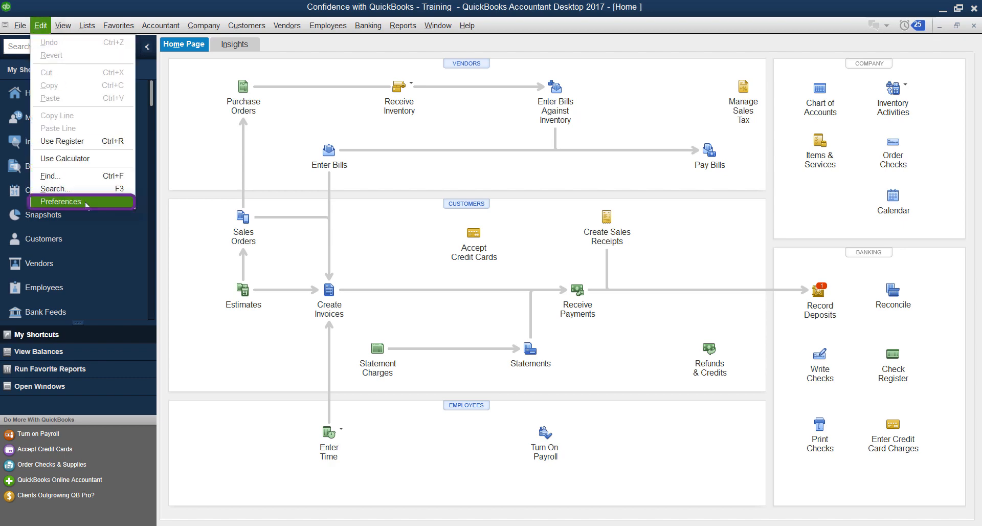
click(59, 201)
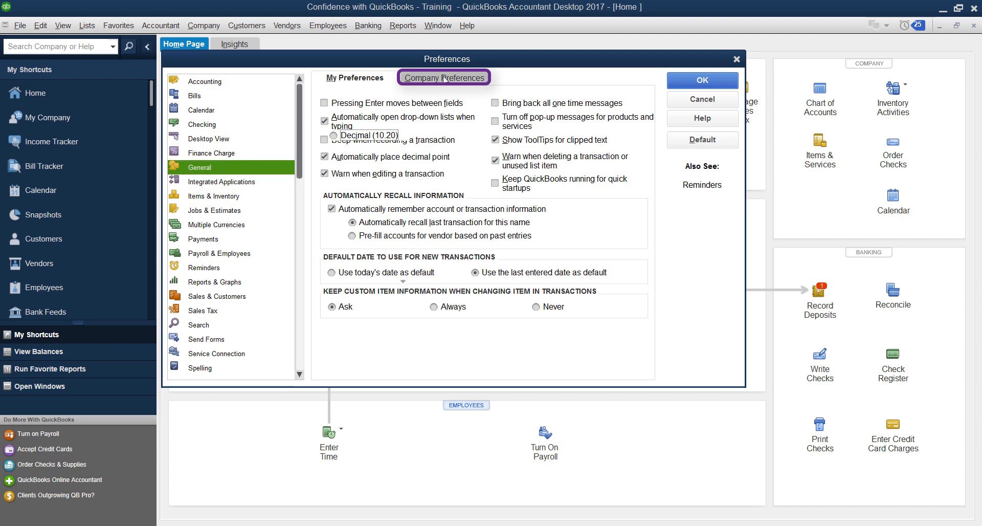
Switch General to Company Preferences and choose 'Keep user logged in for' instead of logging off.
click(443, 76)
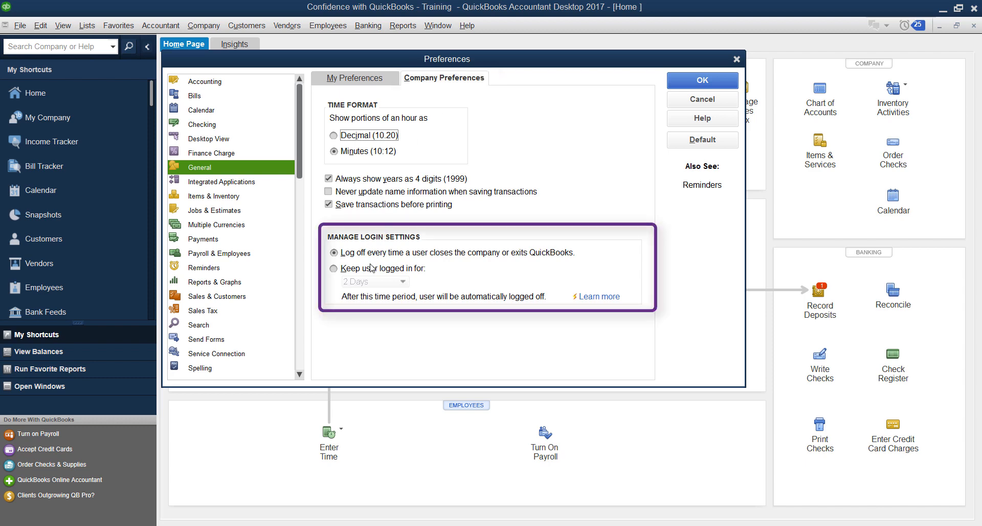
mouse_move(400, 298)
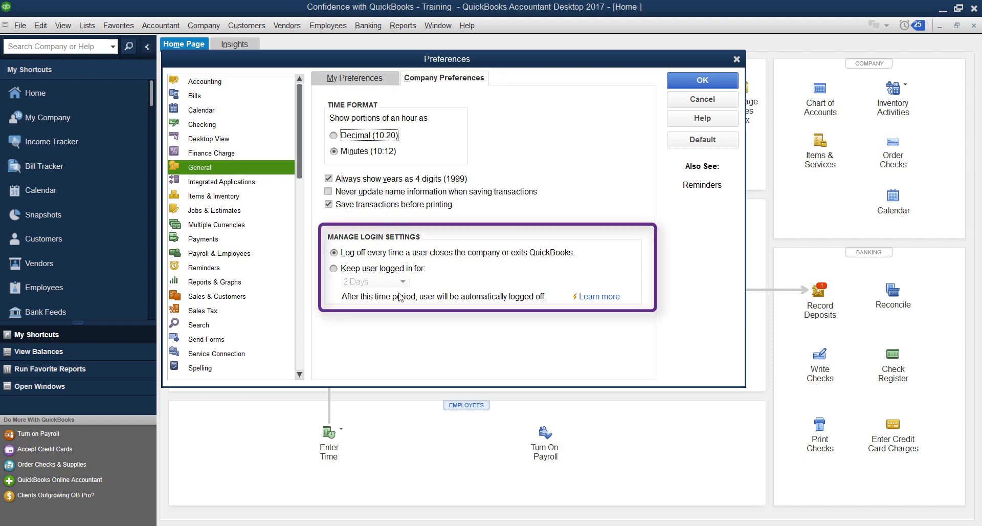
mouse_move(450, 253)
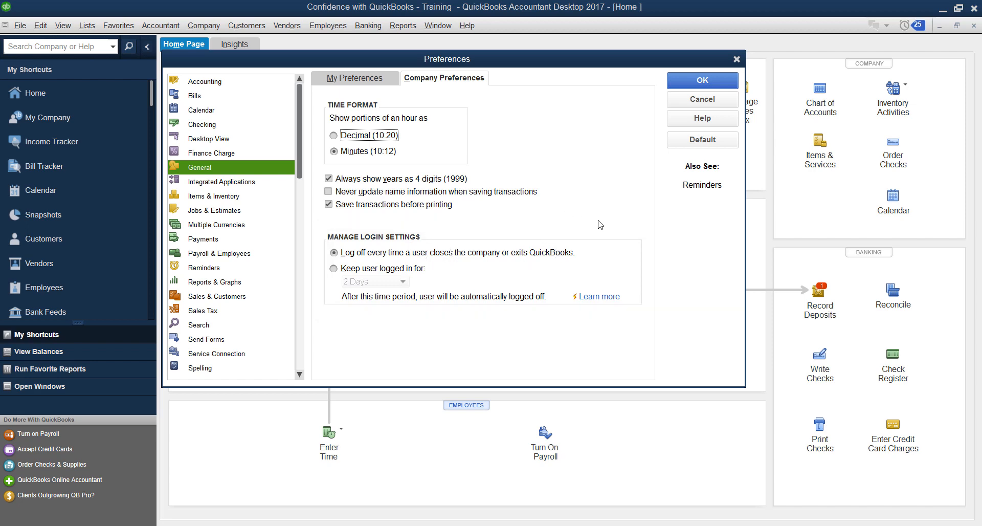
click(334, 269)
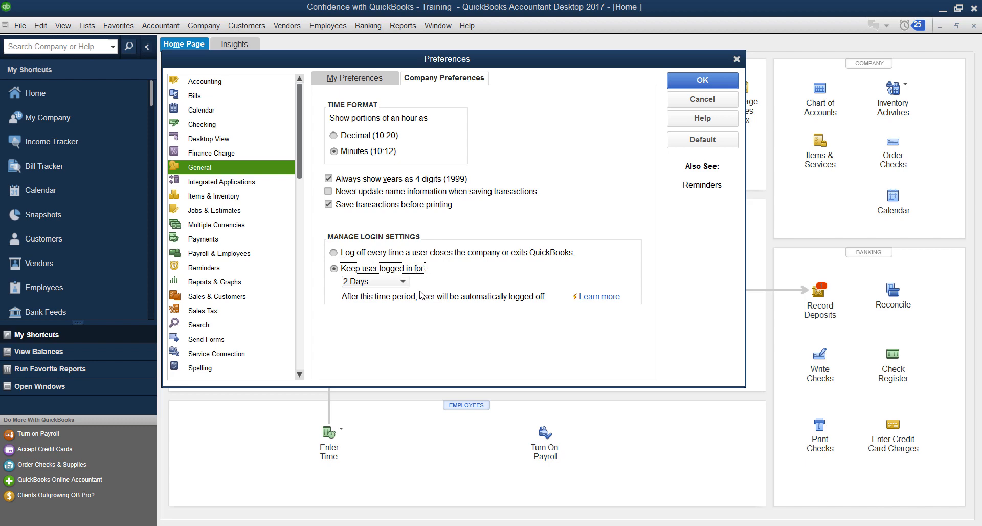
Expand the login duration list showing 1 to 90 days, 2 Days still selected.
click(403, 282)
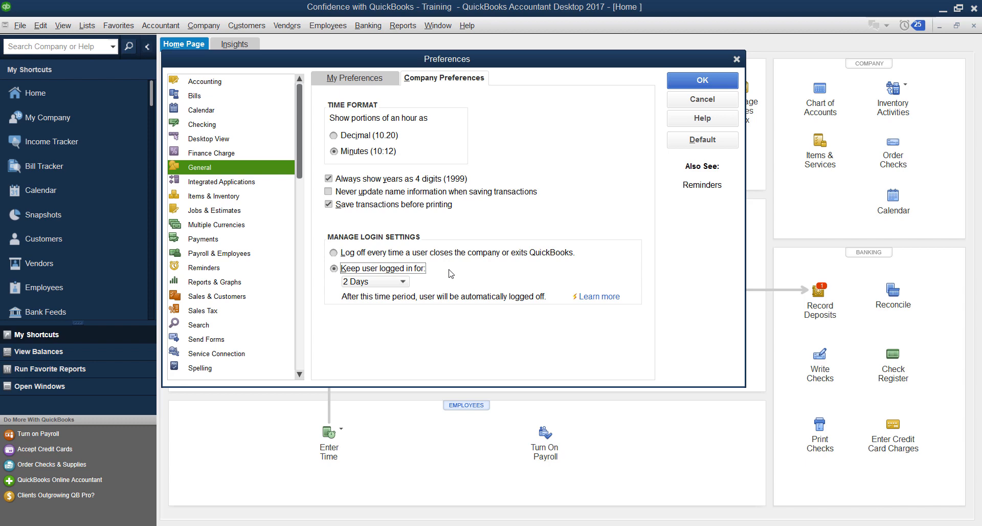
mouse_move(460, 205)
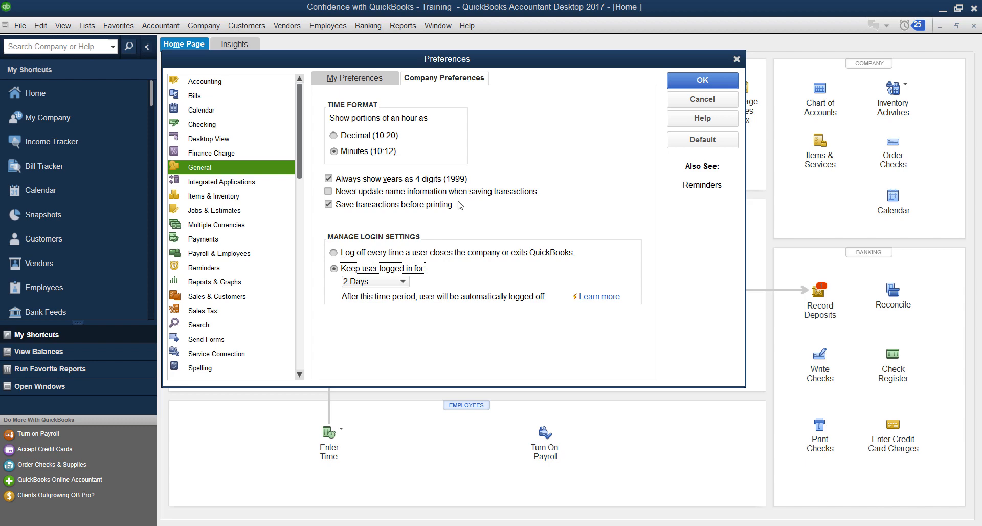
click(400, 282)
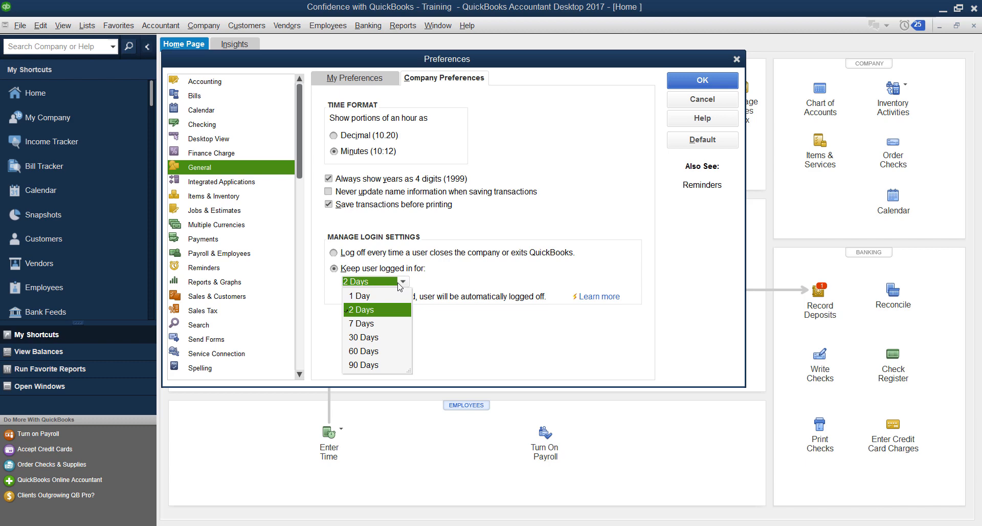
mouse_move(405, 356)
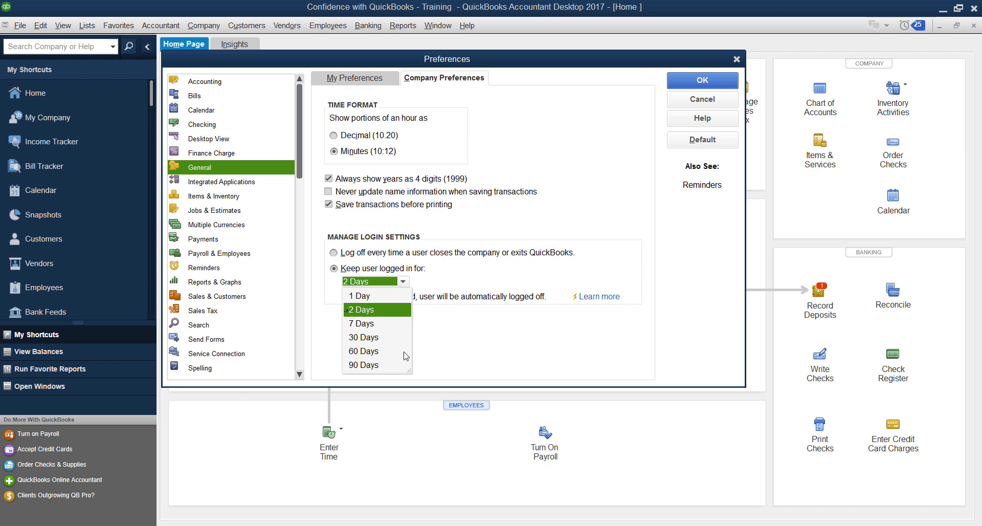
Set the login duration to 90 Days.
click(363, 365)
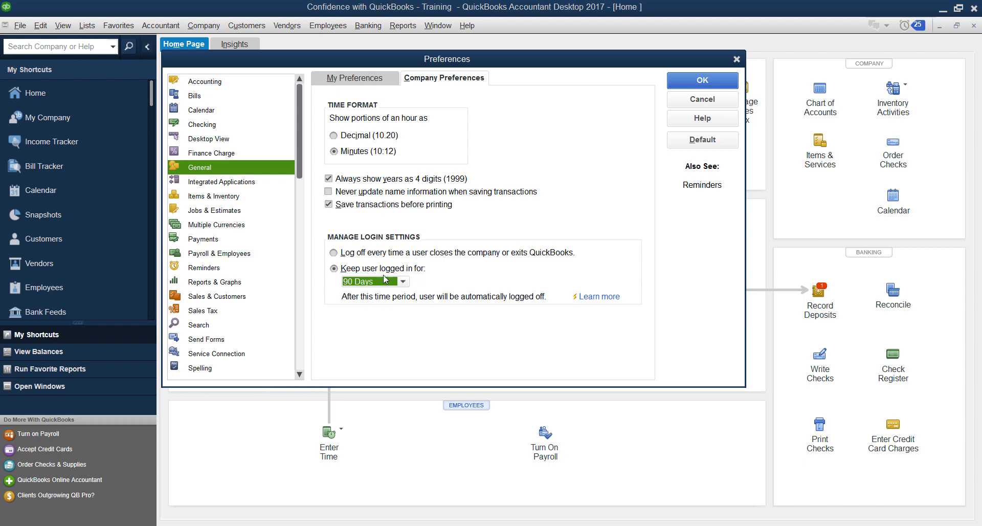
mouse_move(546, 305)
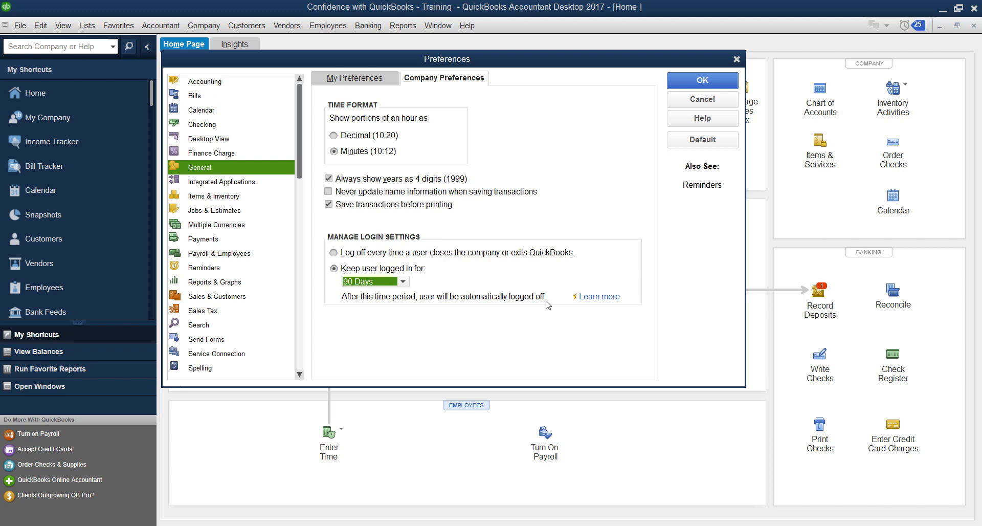
mouse_move(478, 318)
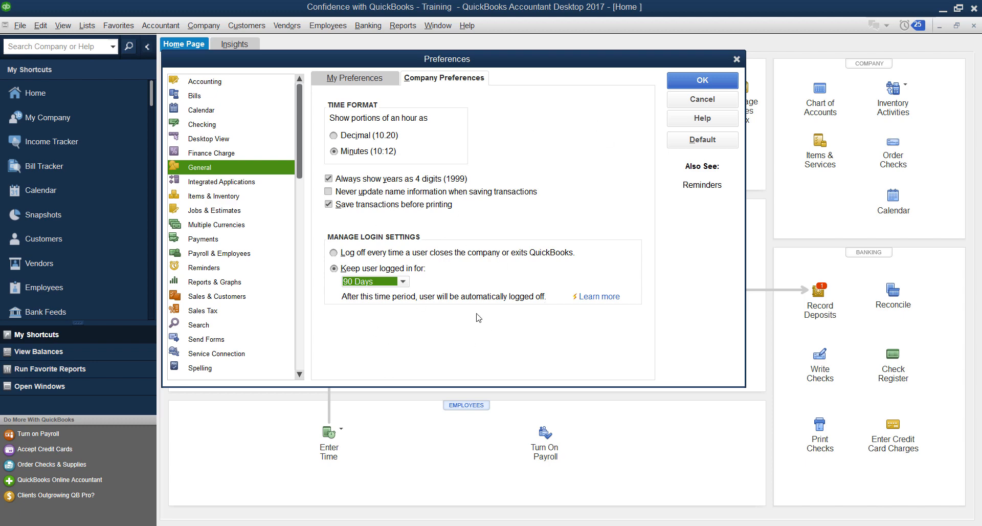